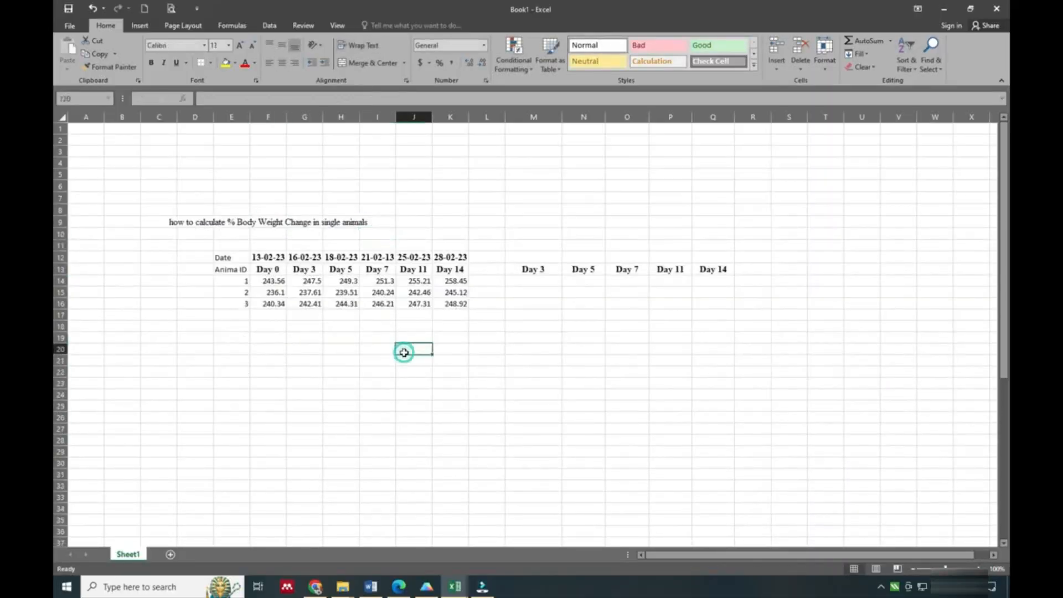
{"action": "mouse_move", "coordinate": [513, 368]}
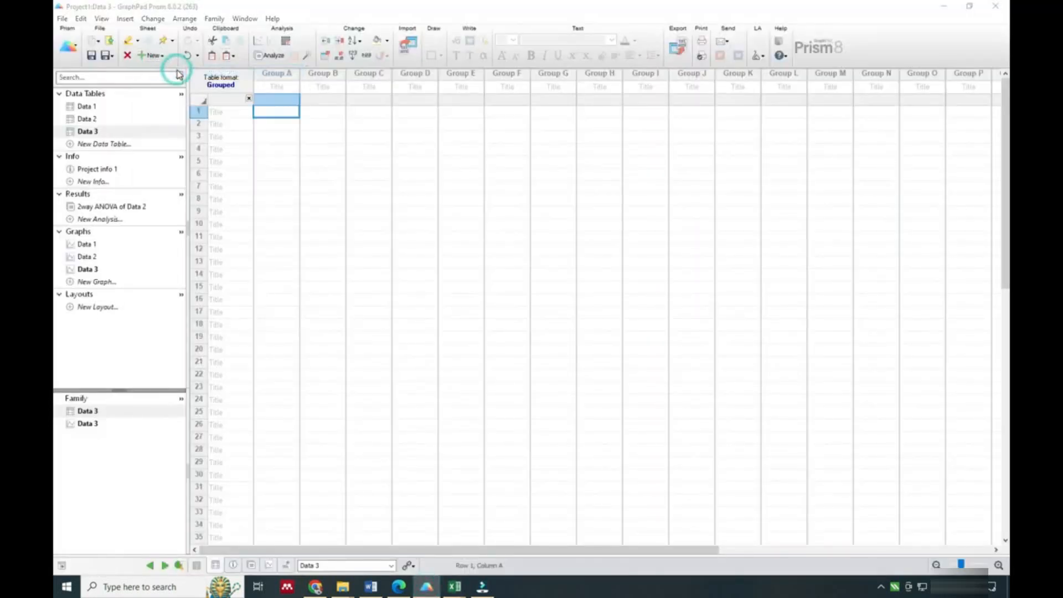
Step: Create a grouped Prism data table with single Y values and columns Animal-1 to Animal-3
{"action": "left_click", "coordinate": [154, 55]}
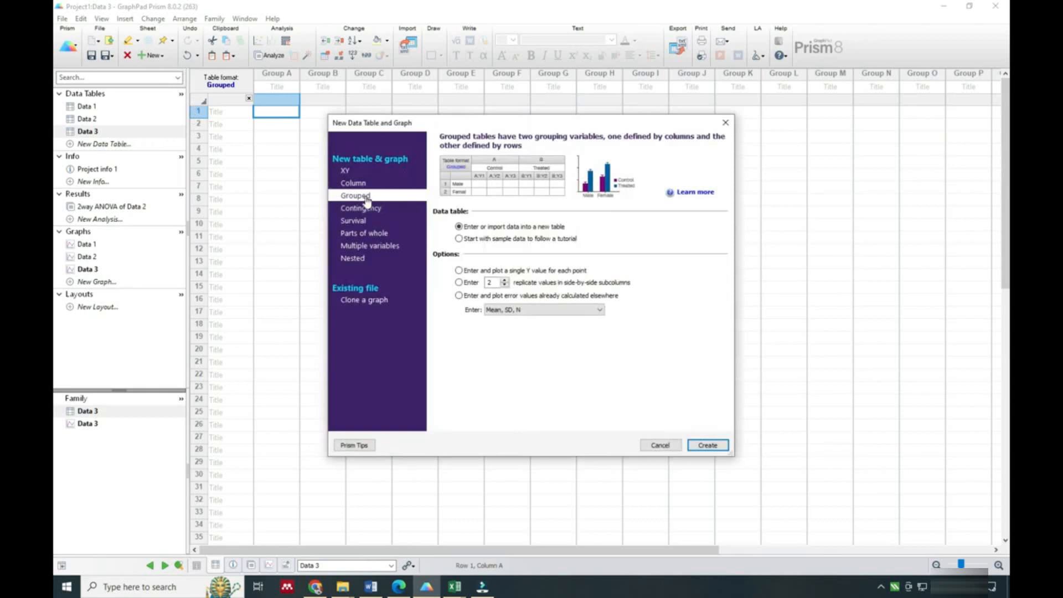
{"action": "left_click", "coordinate": [345, 169]}
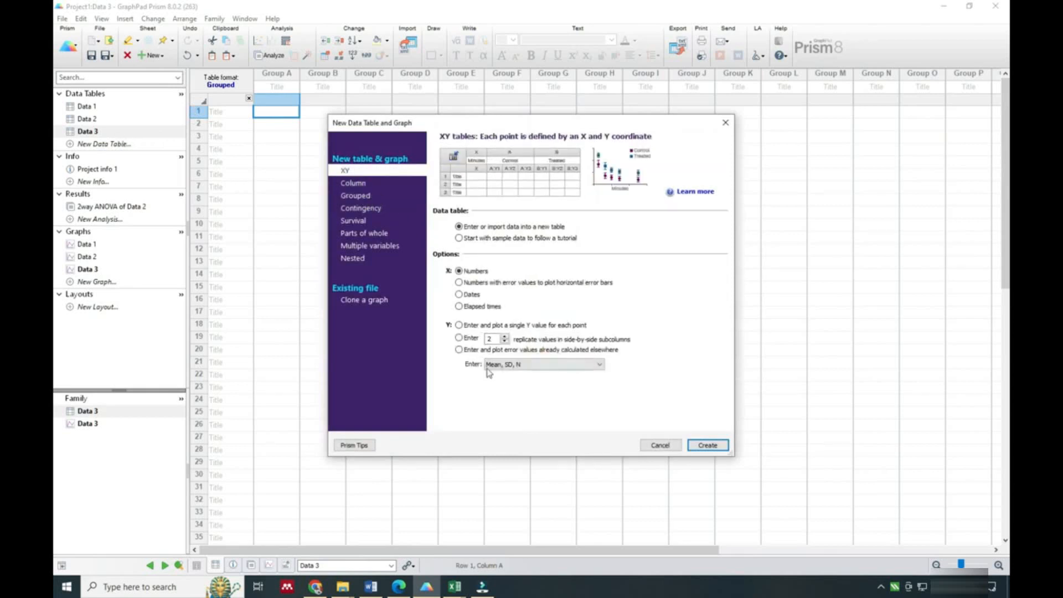
{"action": "left_click", "coordinate": [356, 195]}
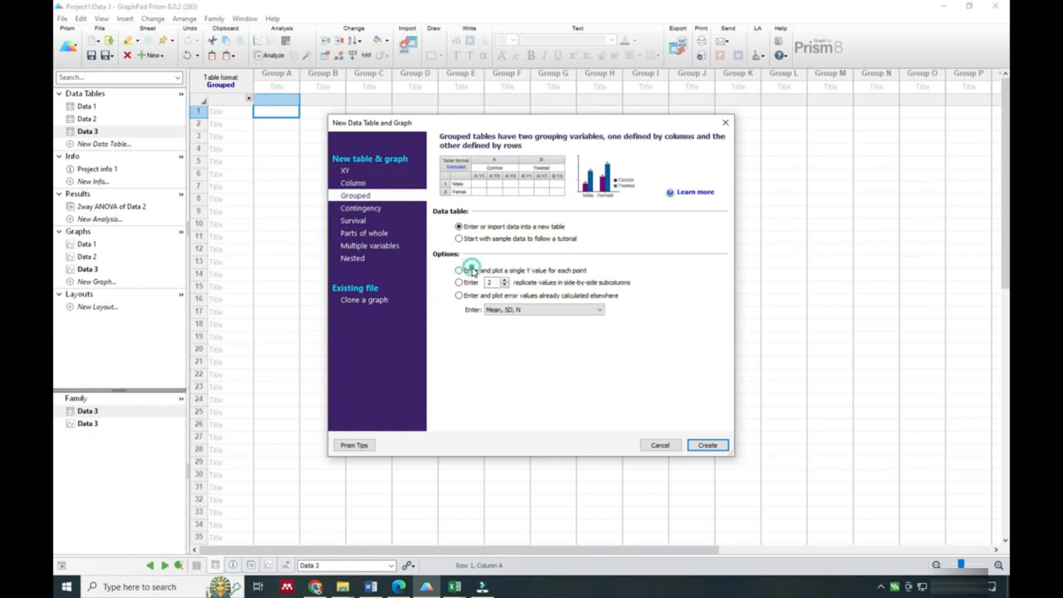
{"action": "left_click", "coordinate": [706, 444]}
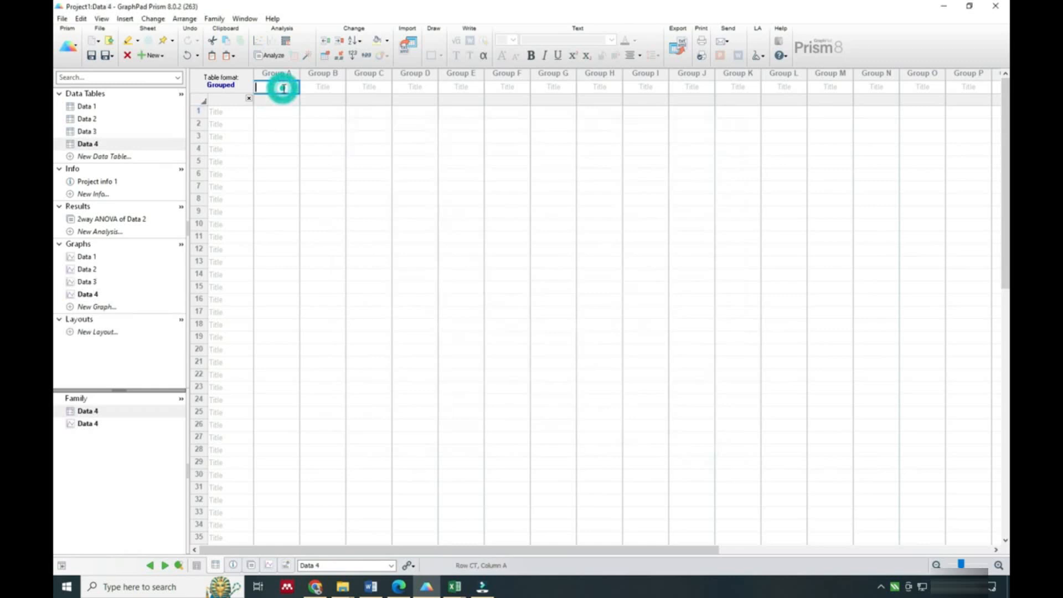
{"action": "type", "text": "Animal-1"}
{"action": "left_click", "coordinate": [322, 86]}
{"action": "type", "text": "Animal-2"}
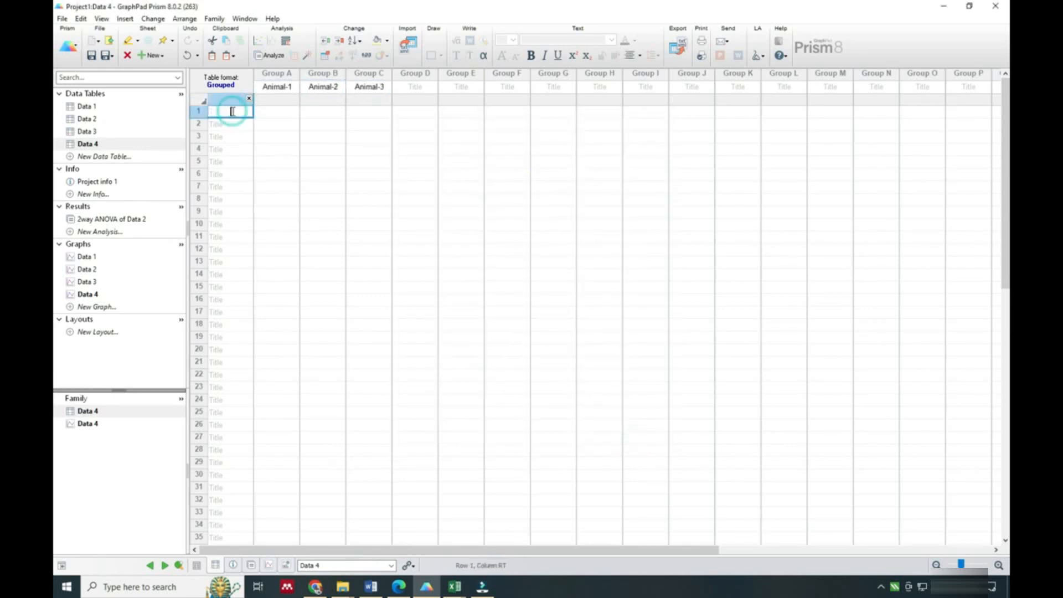
{"action": "type", "text": "D-3"}
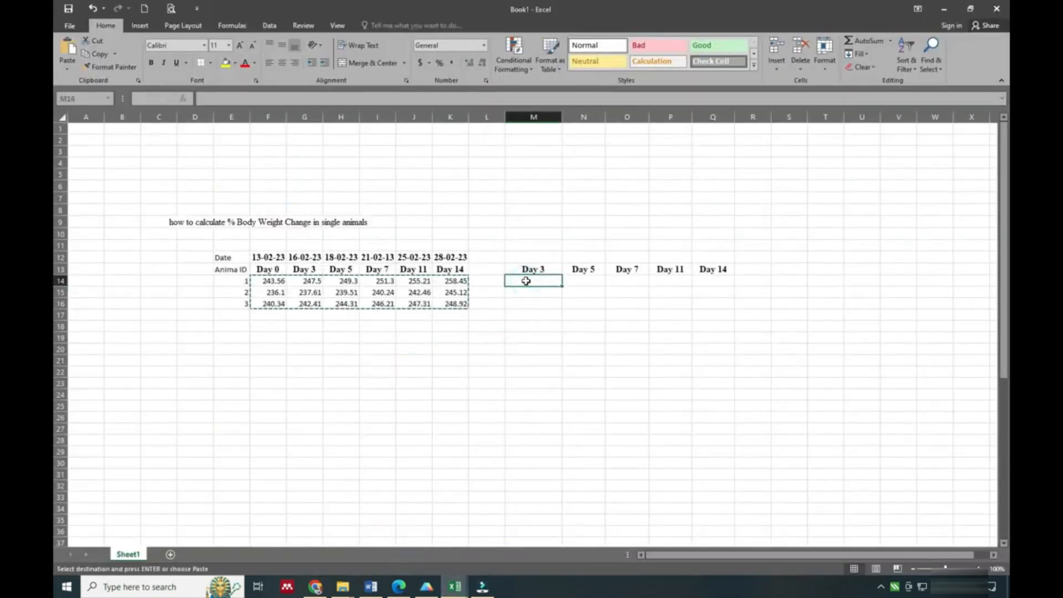
Step: Enter =((G14-F14)/F14)*100 in M14 for animal 1's Day 3 percent change
{"action": "type", "text": "="}
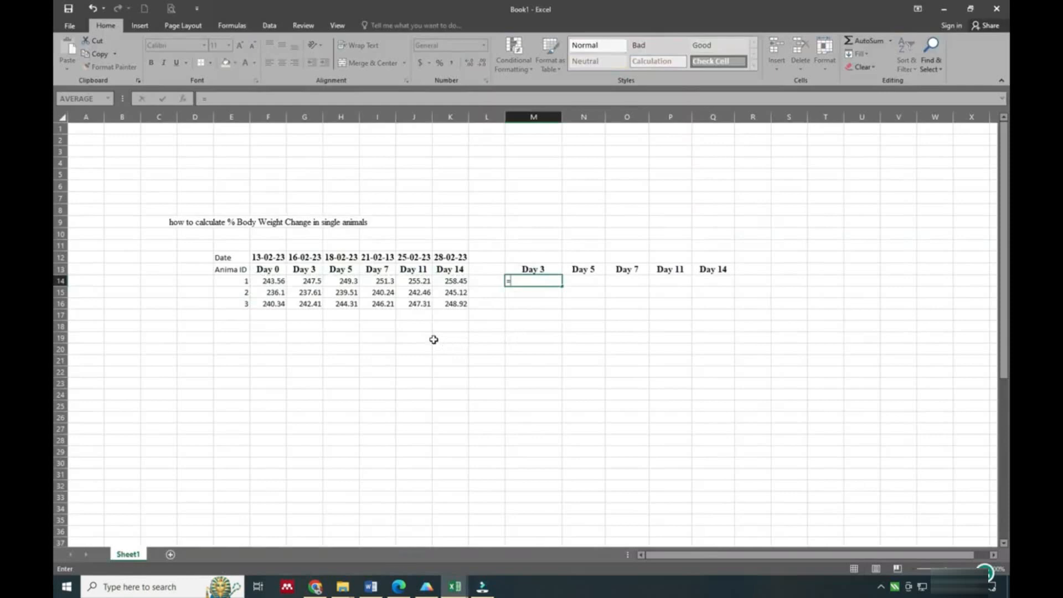
{"action": "left_click", "coordinate": [268, 281]}
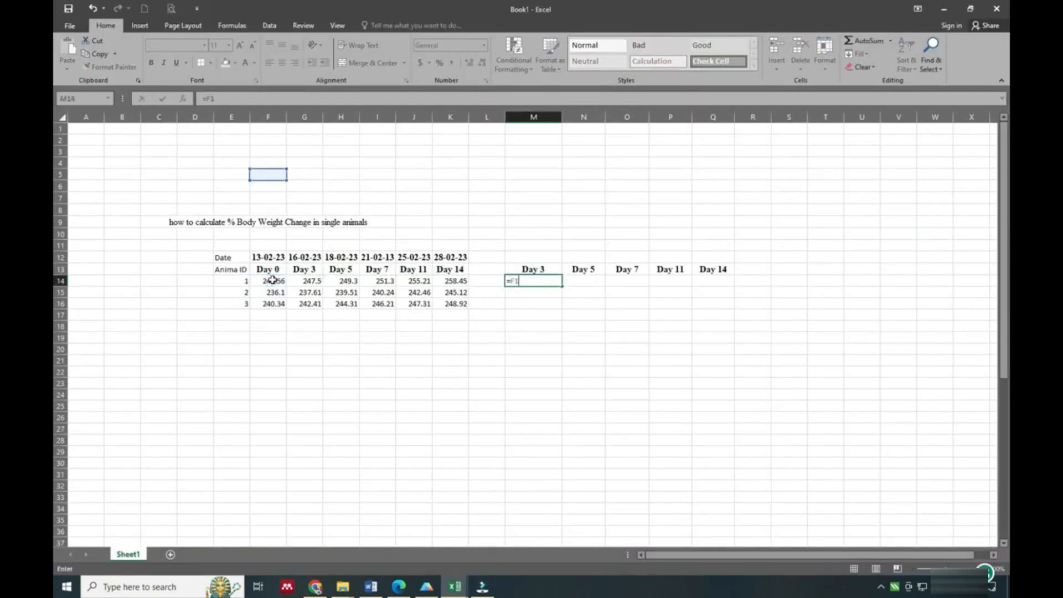
{"action": "left_click", "coordinate": [304, 281]}
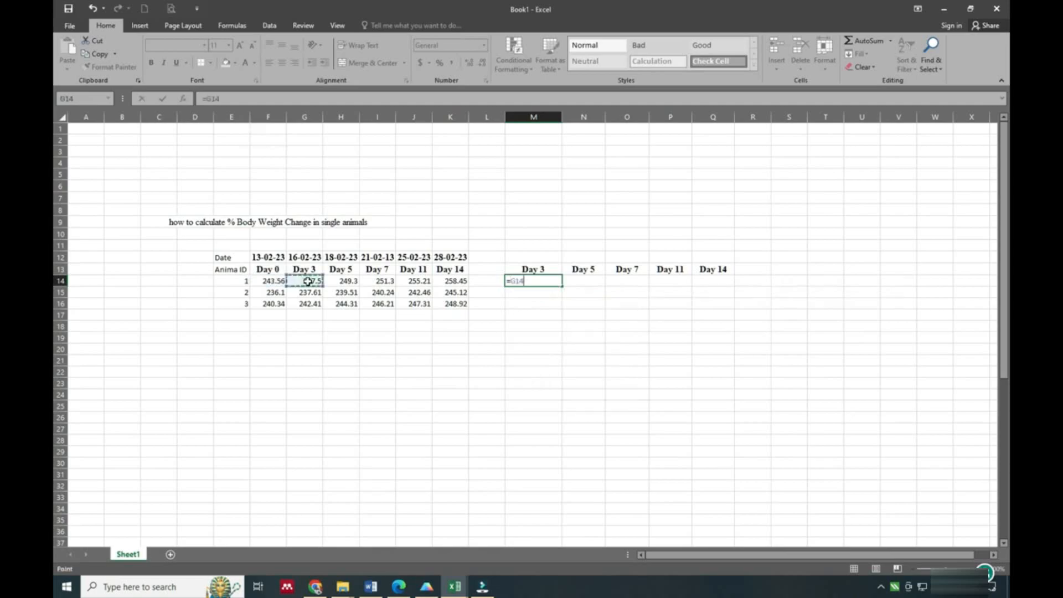
{"action": "type", "text": "-"}
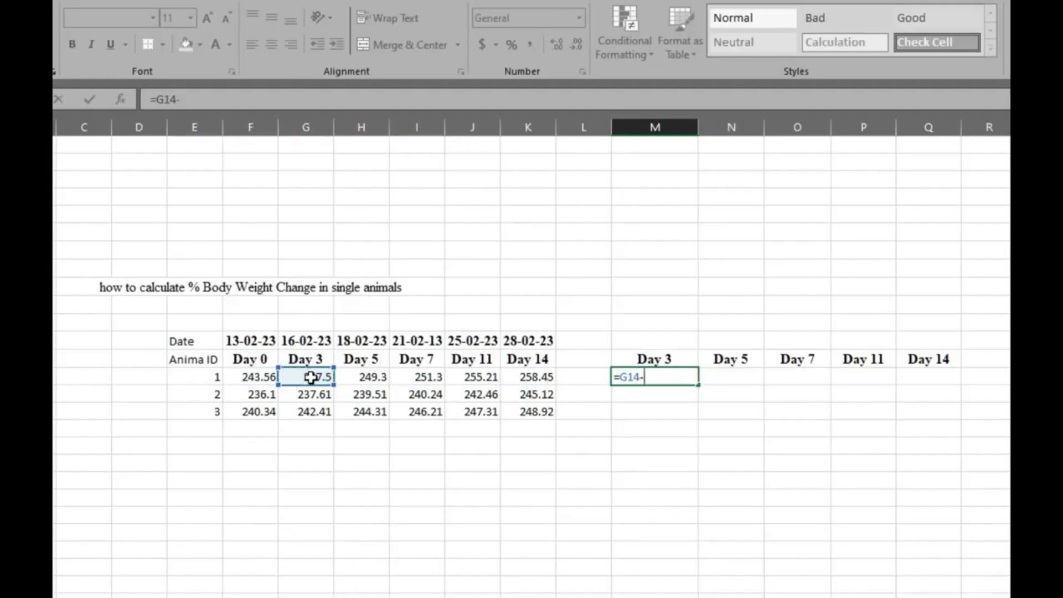
{"action": "left_click", "coordinate": [250, 377]}
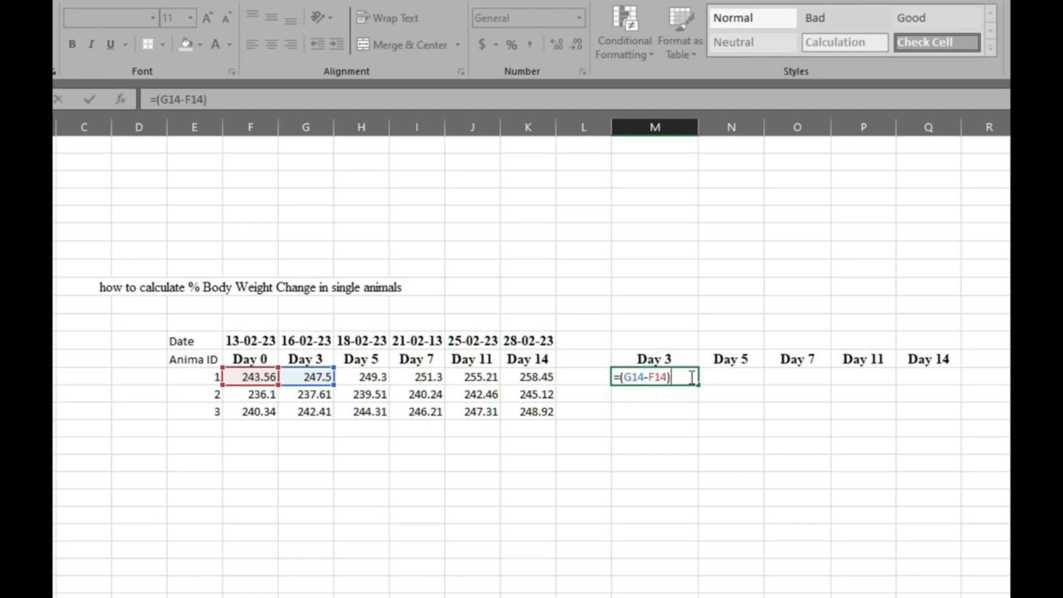
{"action": "type", "text": "/"}
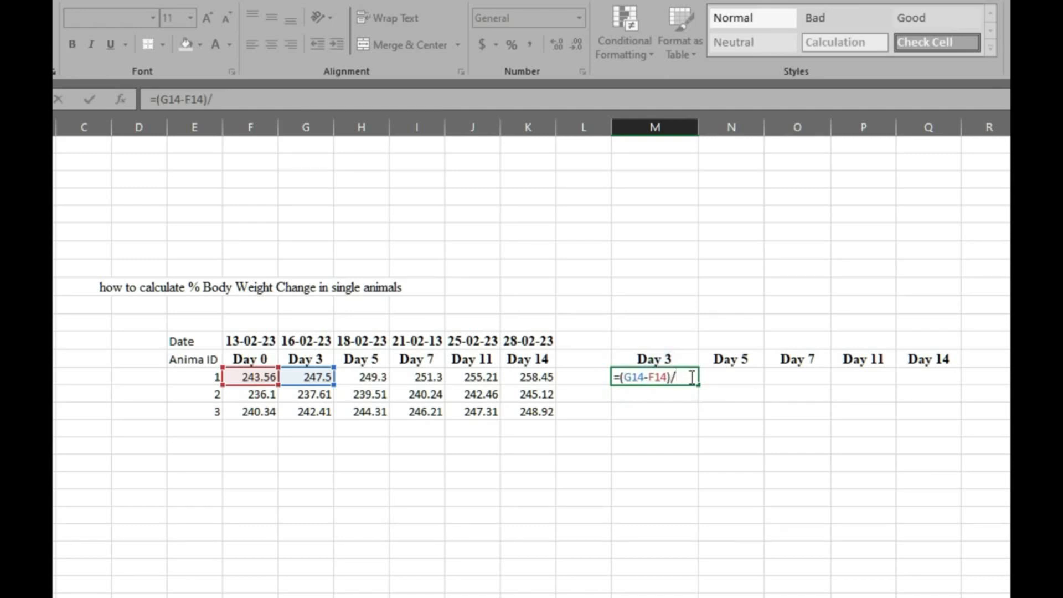
{"action": "left_click", "coordinate": [250, 377]}
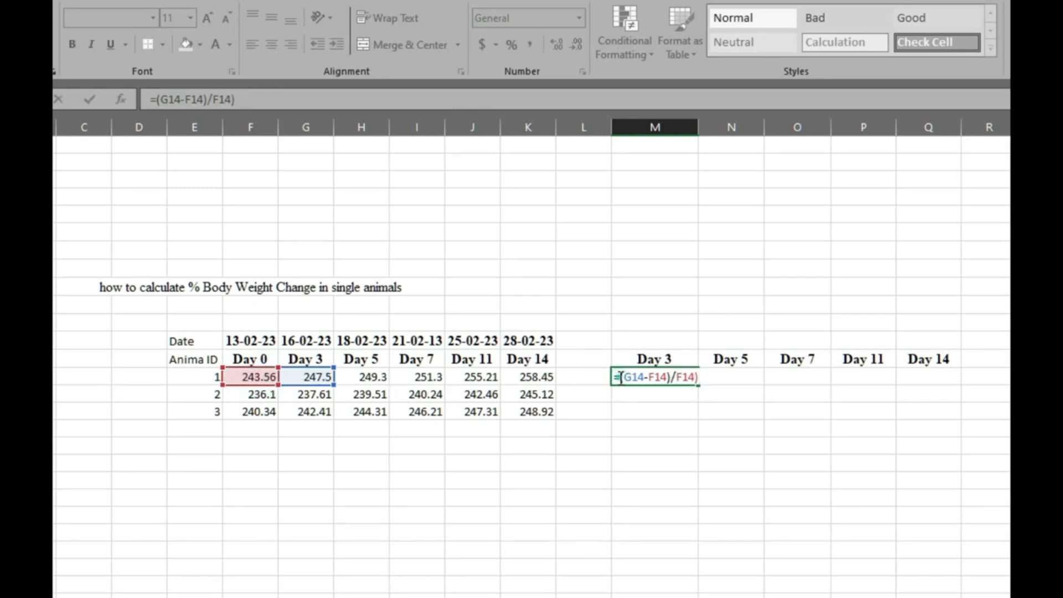
{"action": "type", "text": "("}
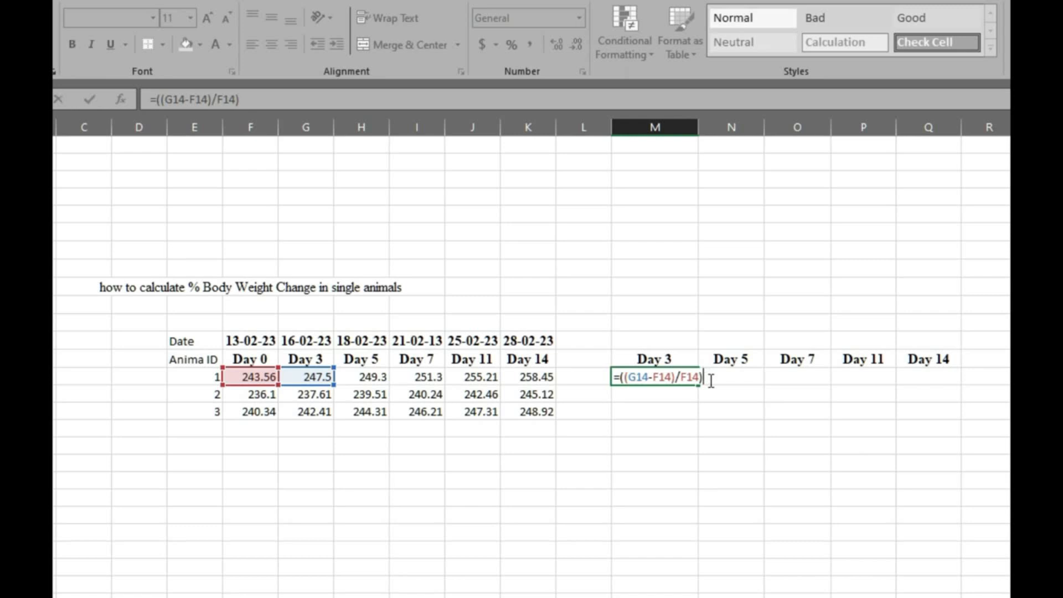
{"action": "type", "text": "*100"}
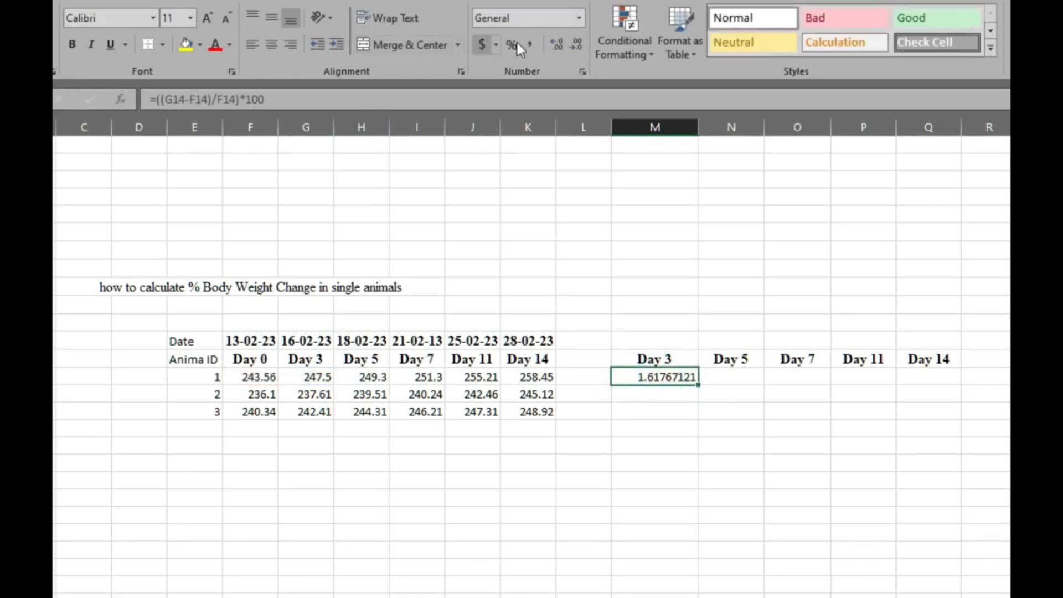
Step: Round to two decimals, anchor column F, and fill the formula across Days 3–14 for all animals
{"action": "left_click", "coordinate": [575, 45]}
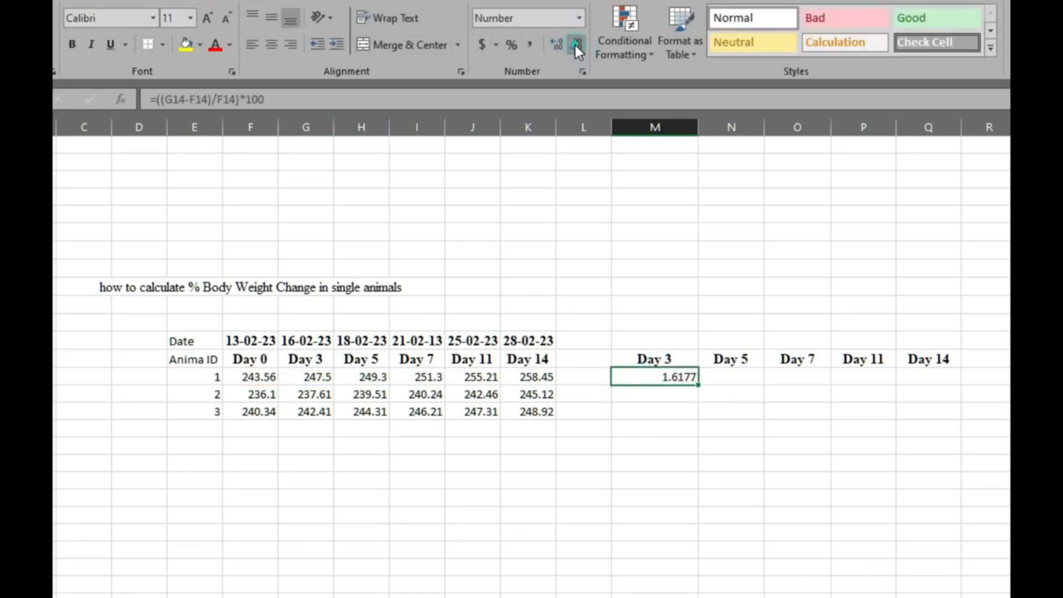
{"action": "left_click", "coordinate": [575, 45]}
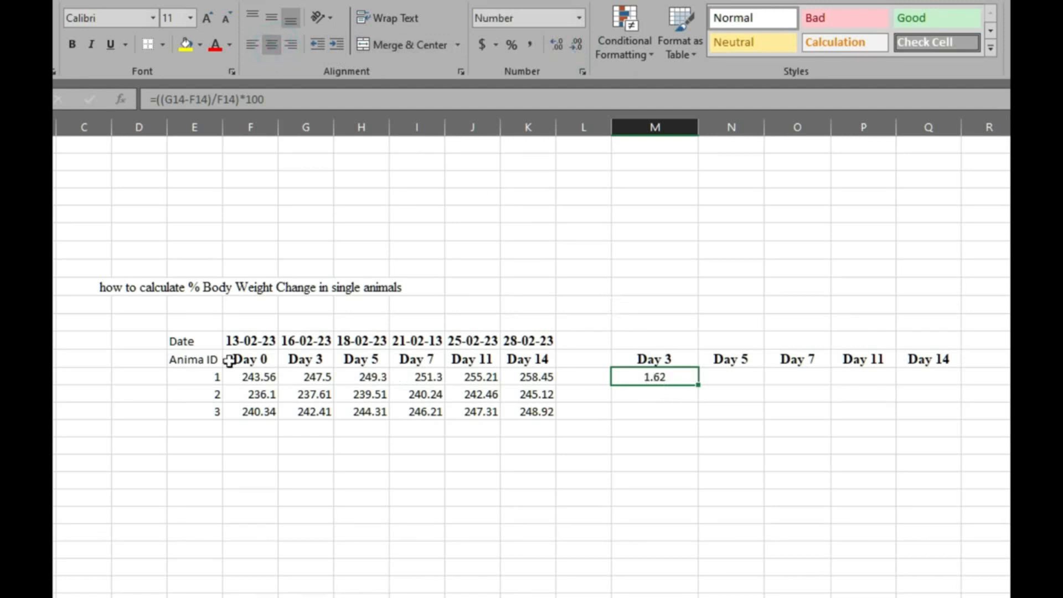
{"action": "double_click", "coordinate": [653, 376]}
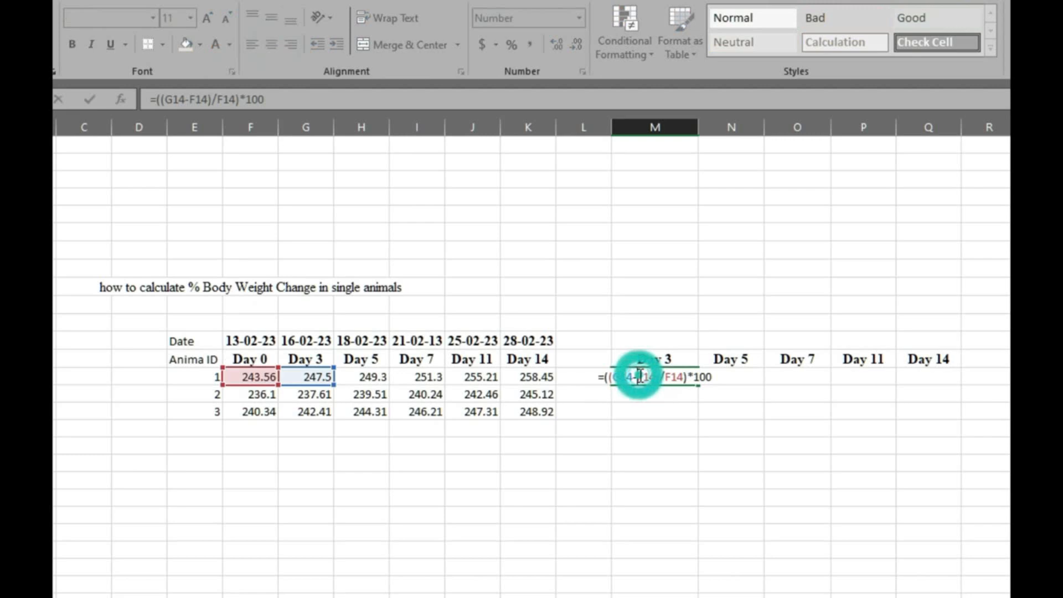
{"action": "key", "text": "f4"}
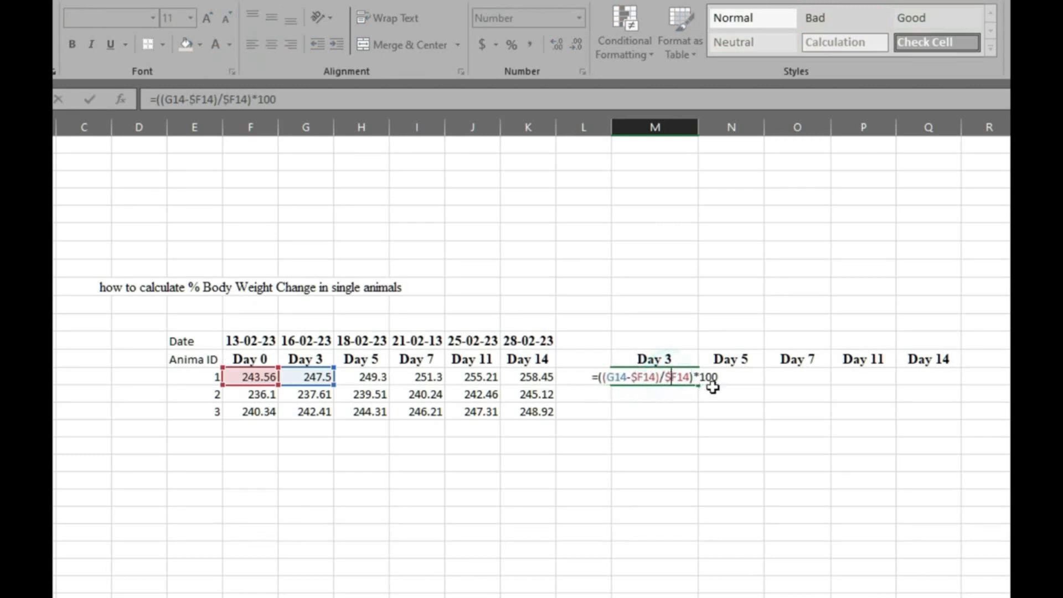
{"action": "key", "text": "enter"}
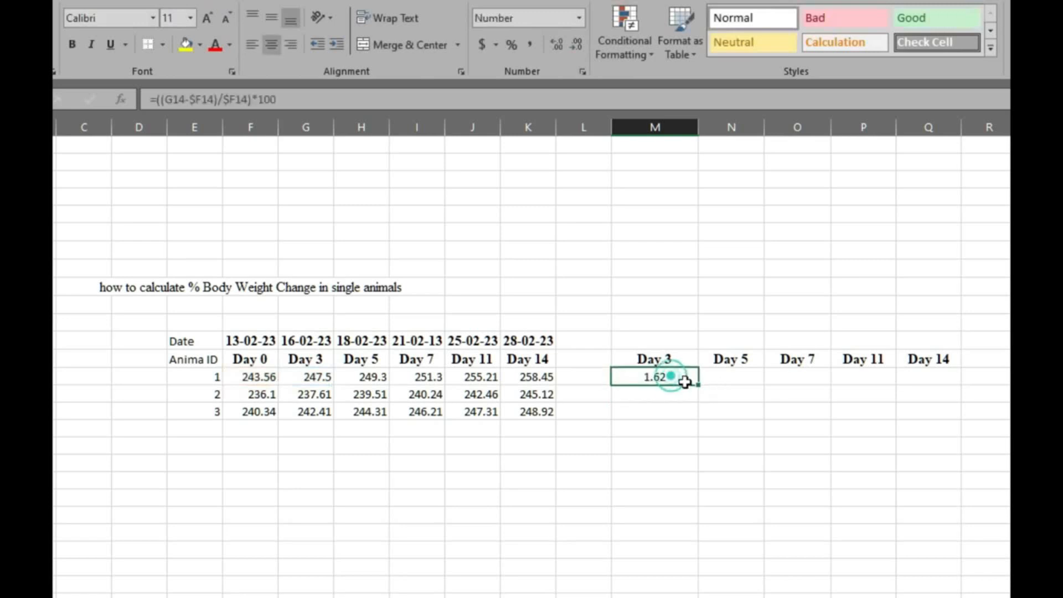
{"action": "left_click_drag", "start_coordinate": [671, 377], "coordinate": [956, 377]}
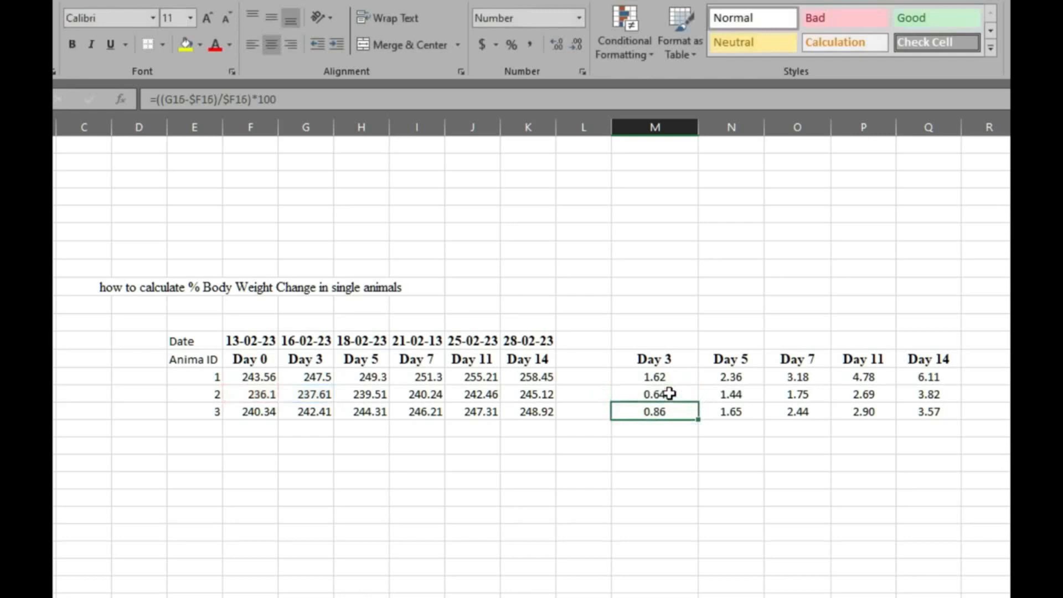
{"action": "double_click", "coordinate": [653, 411]}
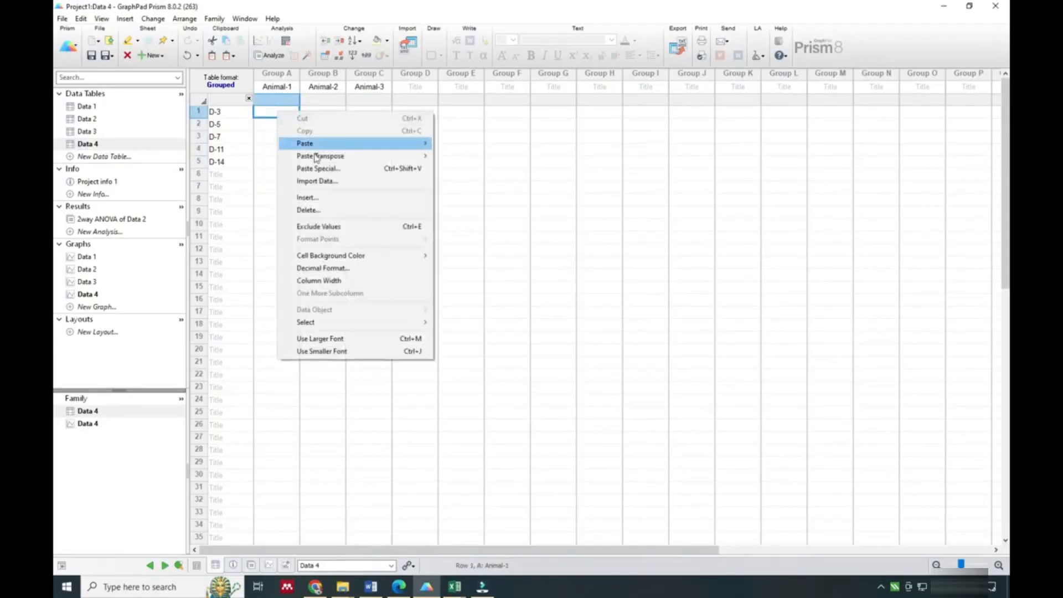
Step: Paste the percent change values into Prism's Data 4 table and open Analyze
{"action": "left_click", "coordinate": [305, 143]}
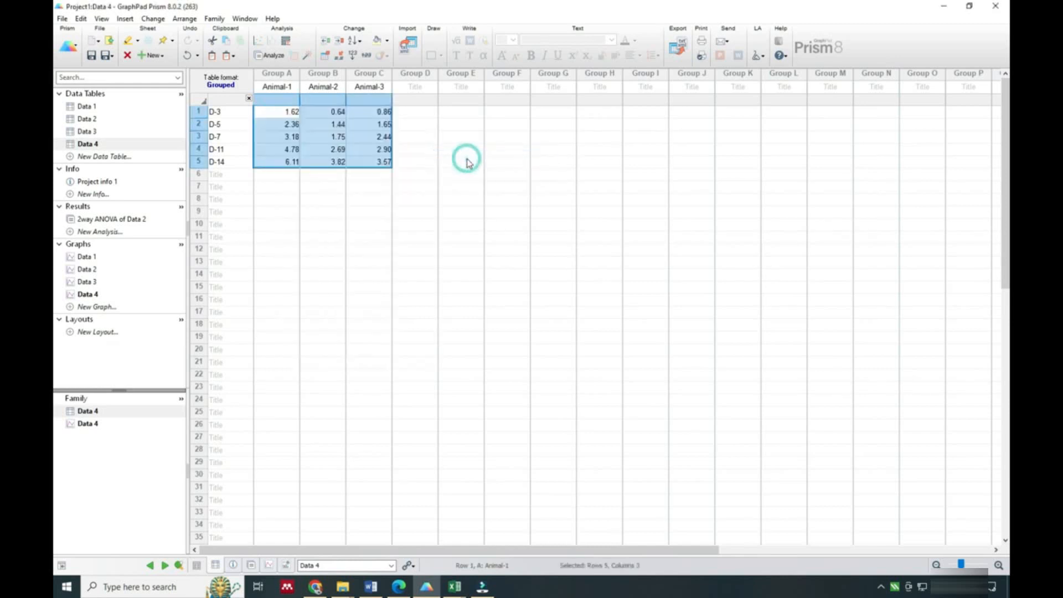
{"action": "mouse_move", "coordinate": [323, 226]}
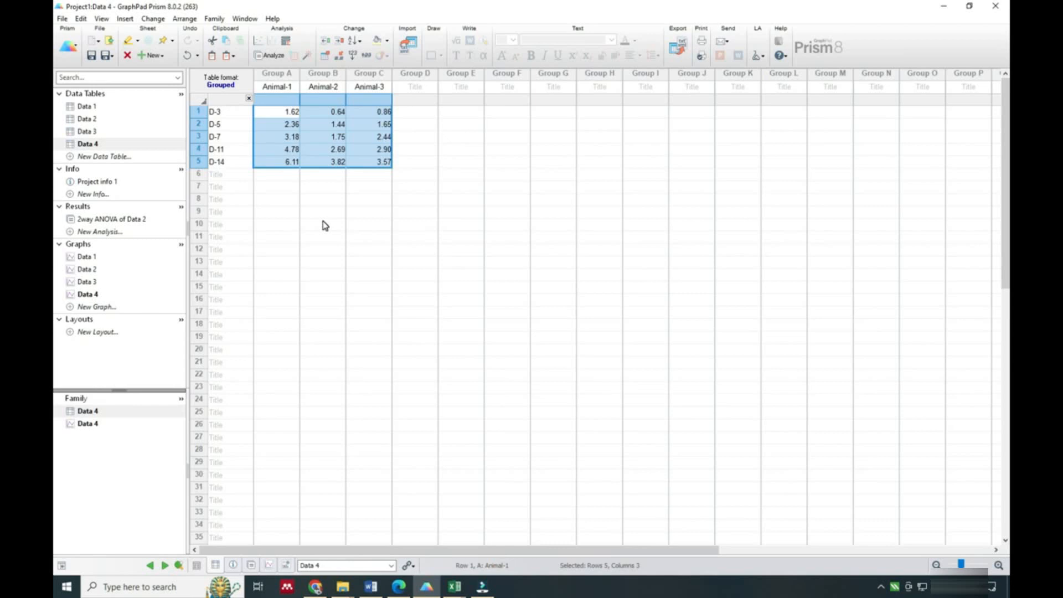
{"action": "left_click", "coordinate": [271, 54]}
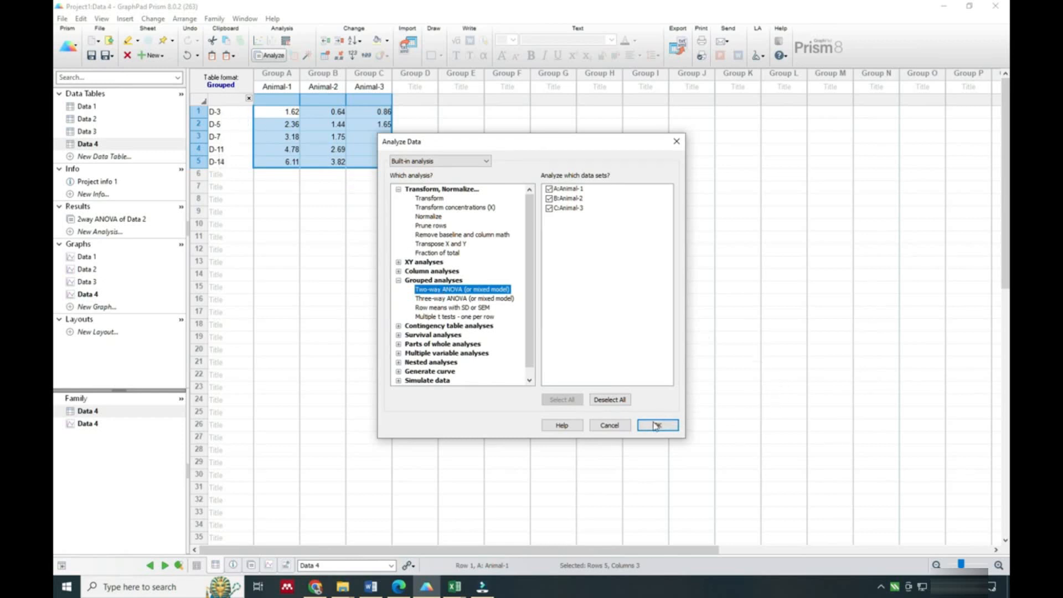
Step: Run a two-way ANOVA on Data 4 comparing all cell means, then open the Data 4 graph
{"action": "left_click", "coordinate": [656, 425]}
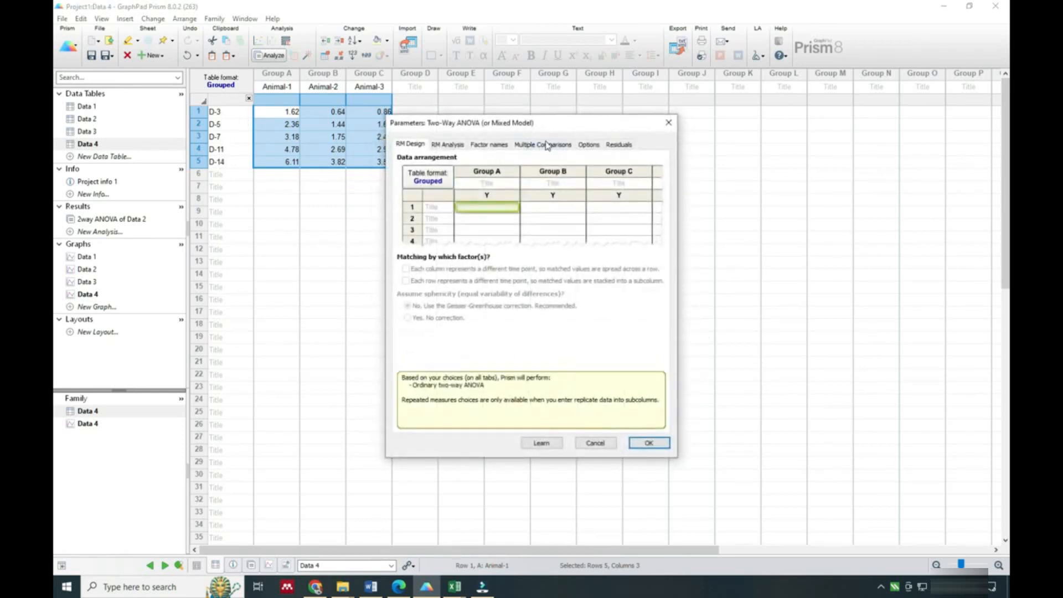
{"action": "left_click", "coordinate": [542, 144]}
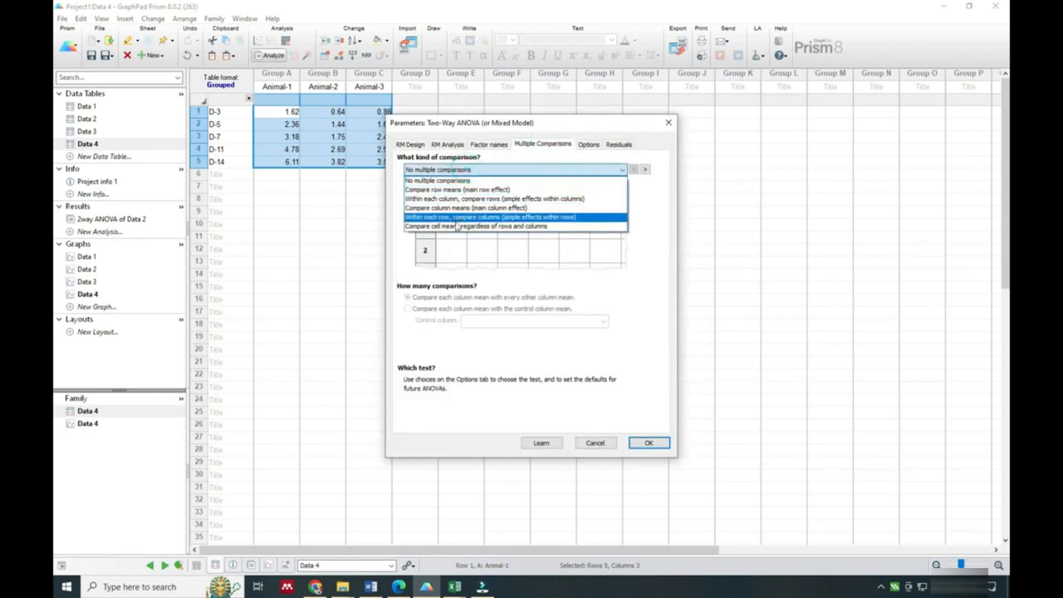
{"action": "left_click", "coordinate": [476, 226]}
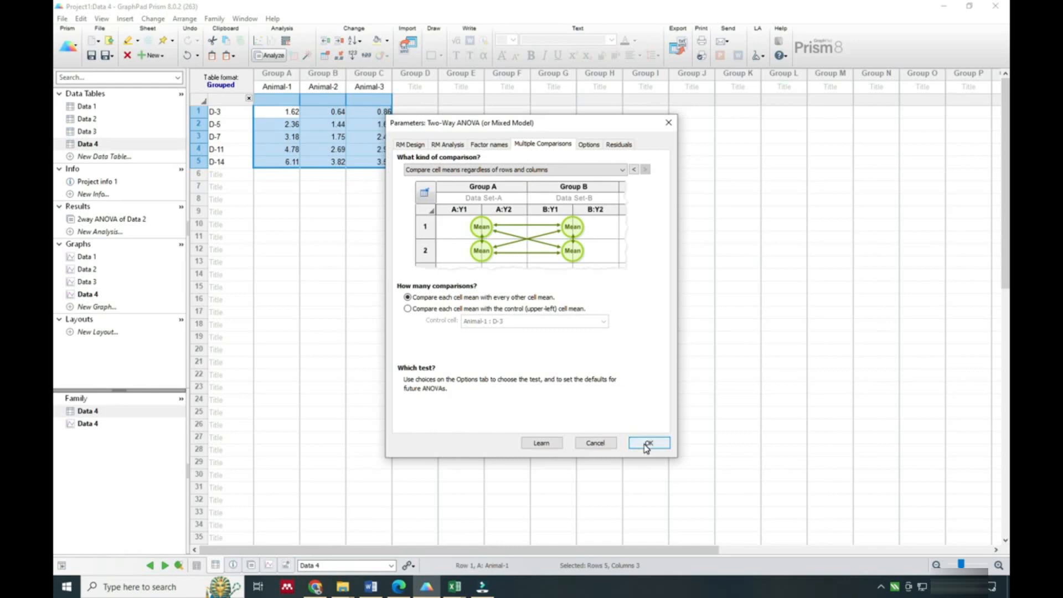
{"action": "left_click", "coordinate": [648, 443]}
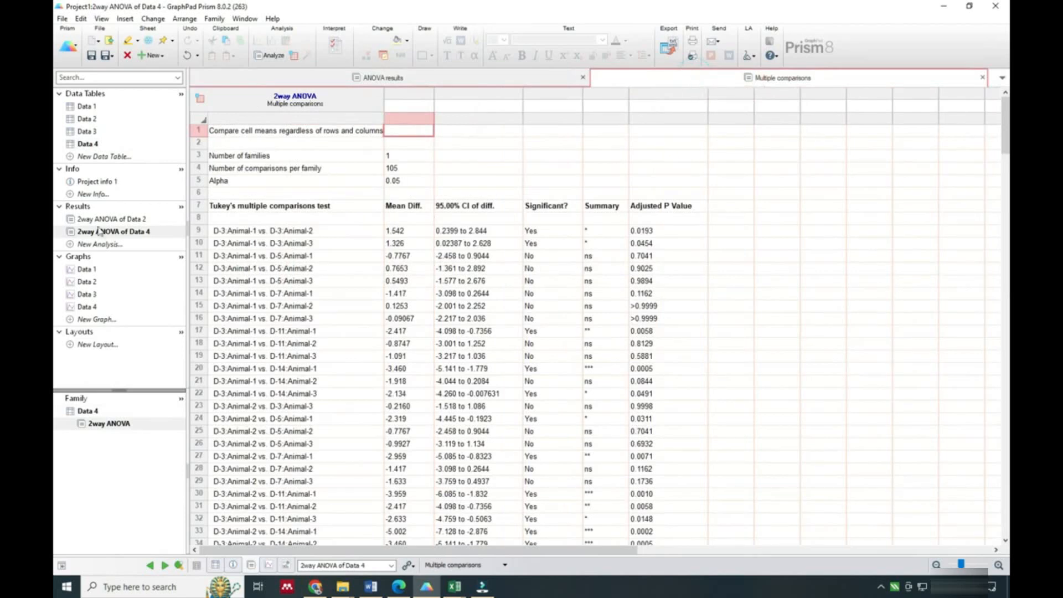
{"action": "left_click", "coordinate": [87, 305]}
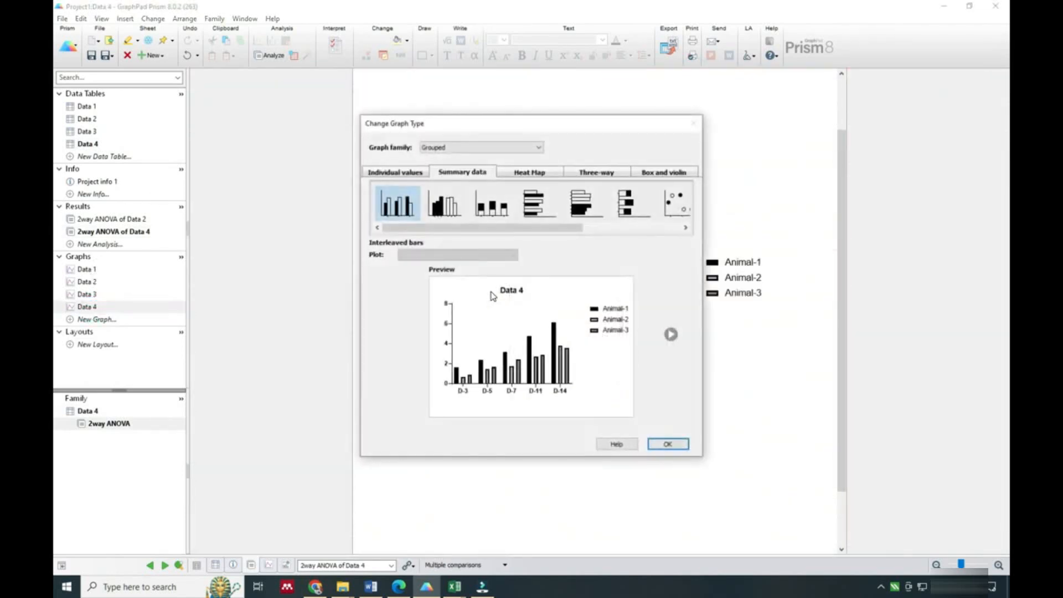
Step: Change the Data 4 graph to an XY family with points and connecting lines
{"action": "left_click", "coordinate": [481, 147]}
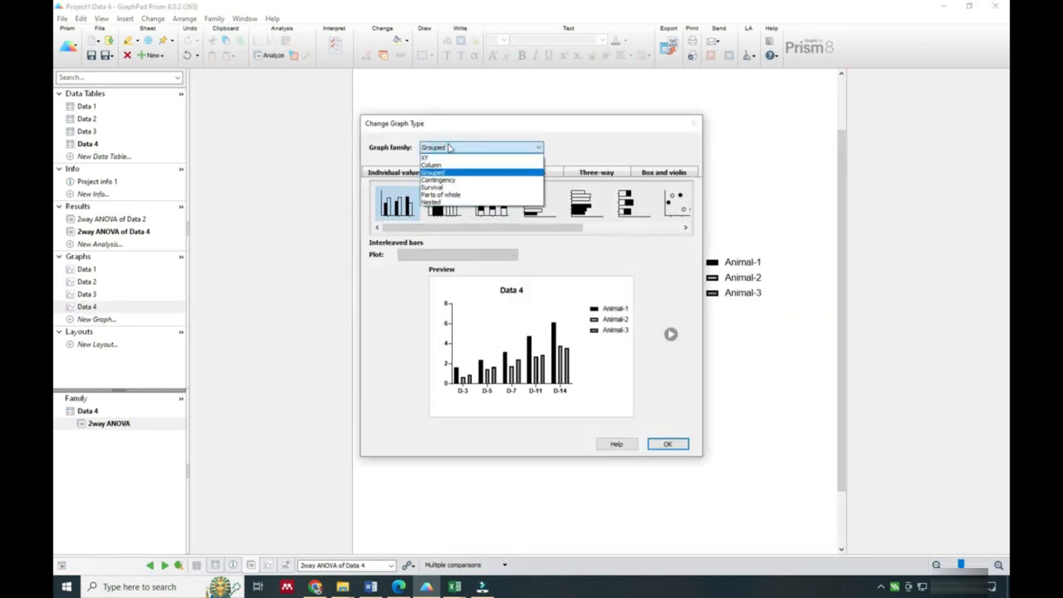
{"action": "left_click", "coordinate": [425, 157]}
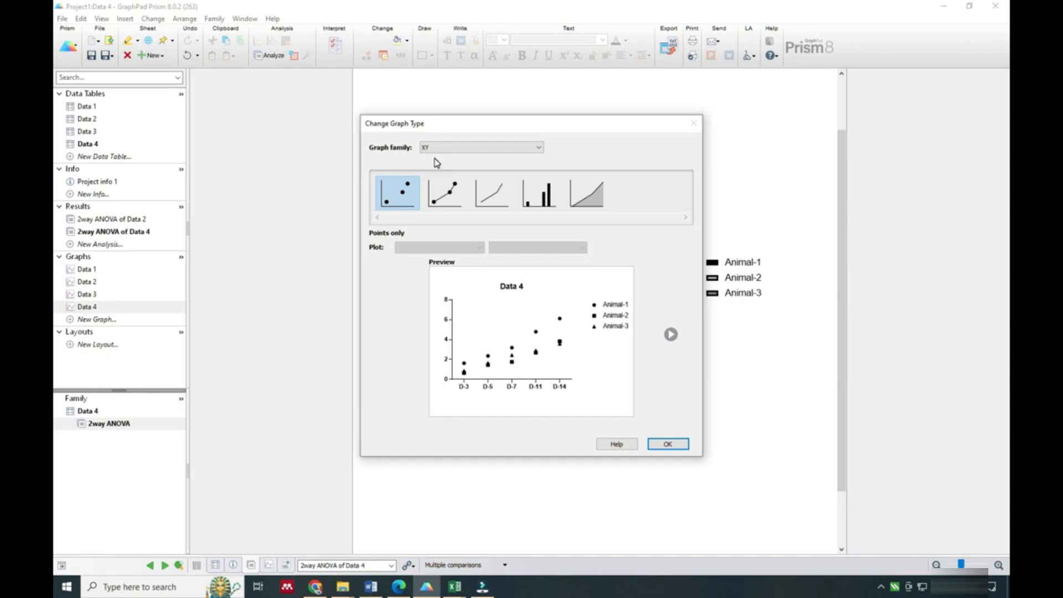
{"action": "left_click", "coordinate": [444, 192]}
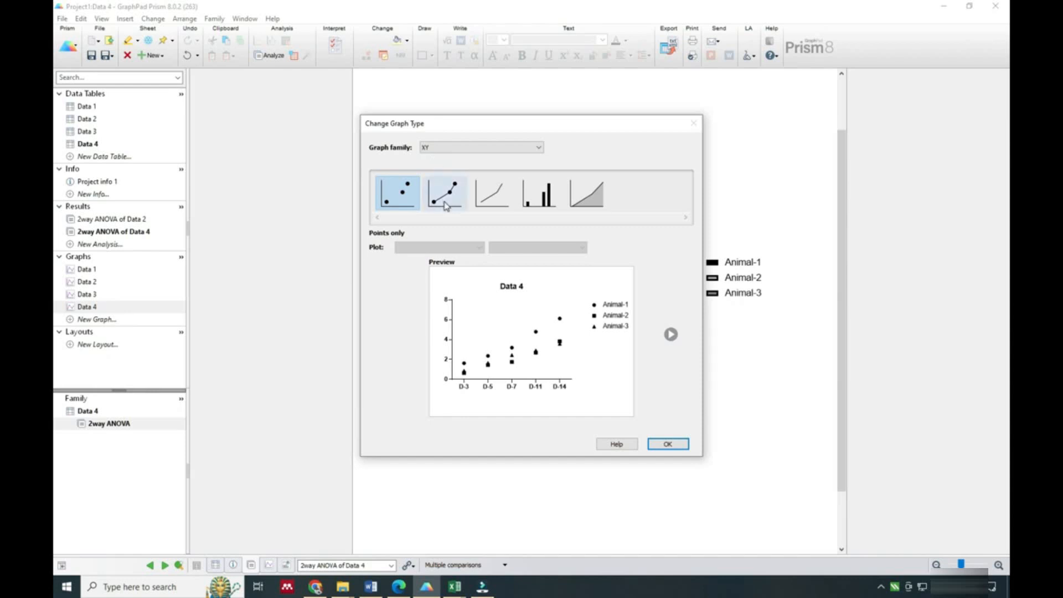
{"action": "left_click", "coordinate": [491, 194]}
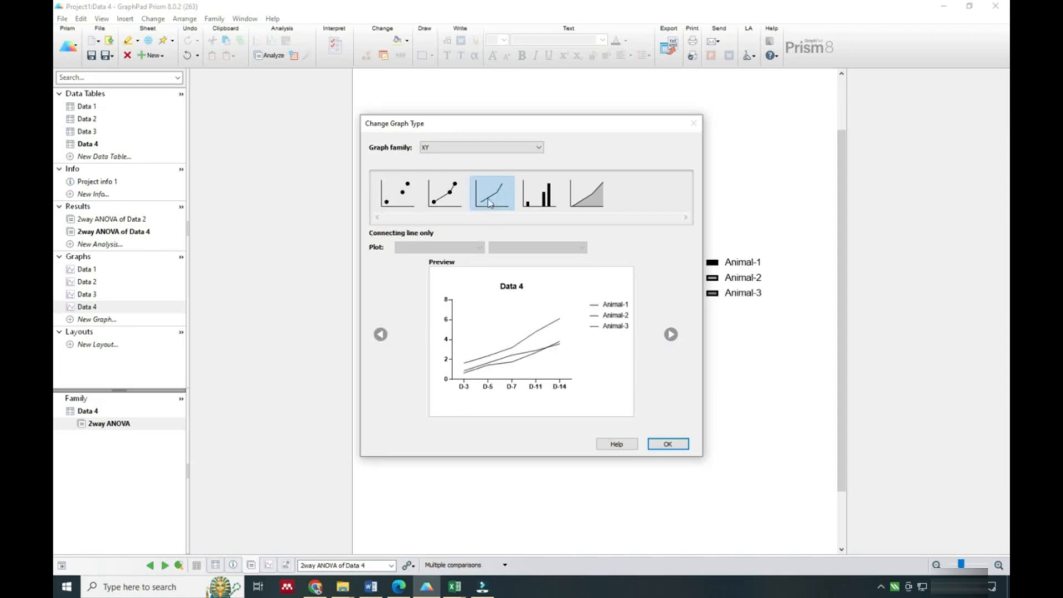
{"action": "left_click", "coordinate": [443, 193]}
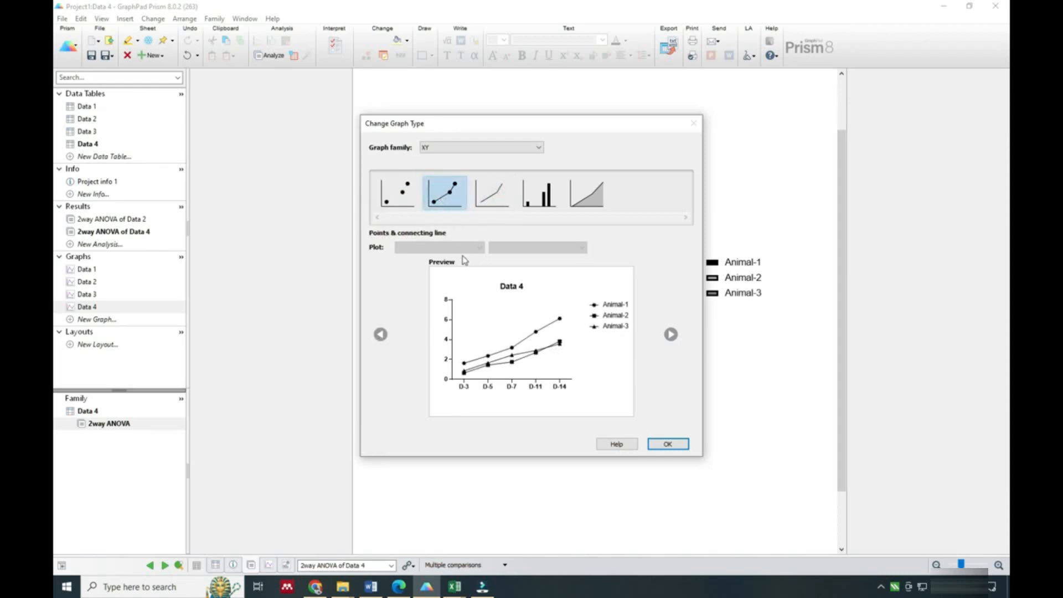
{"action": "left_click", "coordinate": [666, 443]}
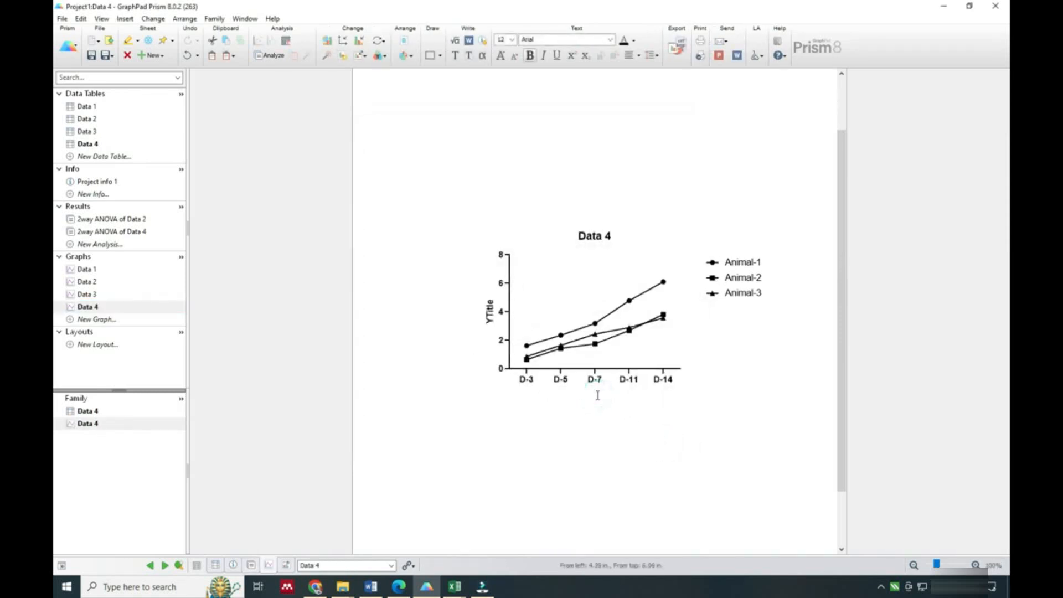
Step: Title the X axis 'Days' and colour Animal-1's line red
{"action": "type", "text": "Days"}
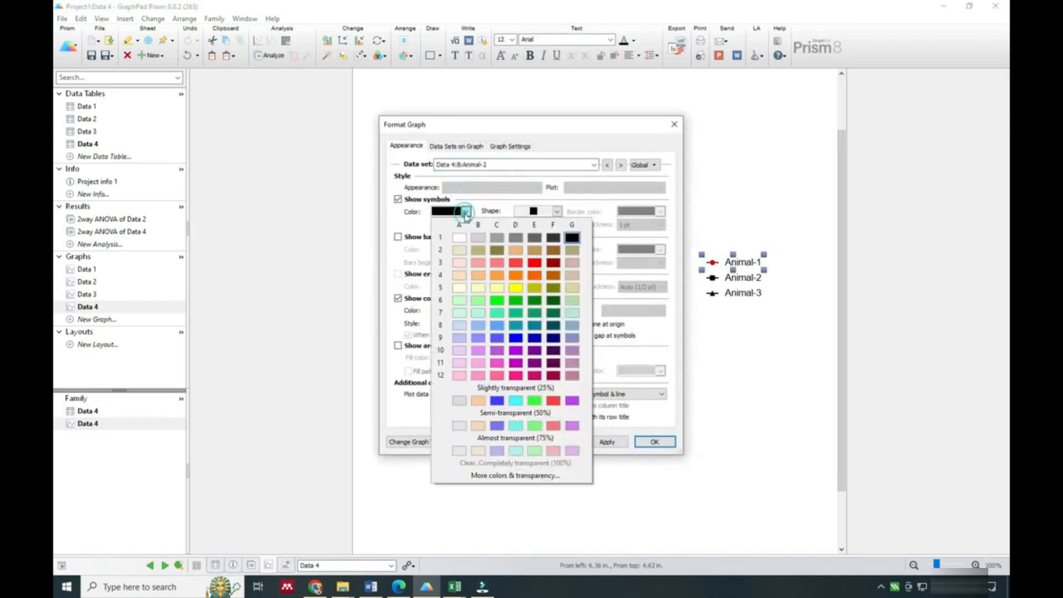
{"action": "left_click", "coordinate": [652, 441]}
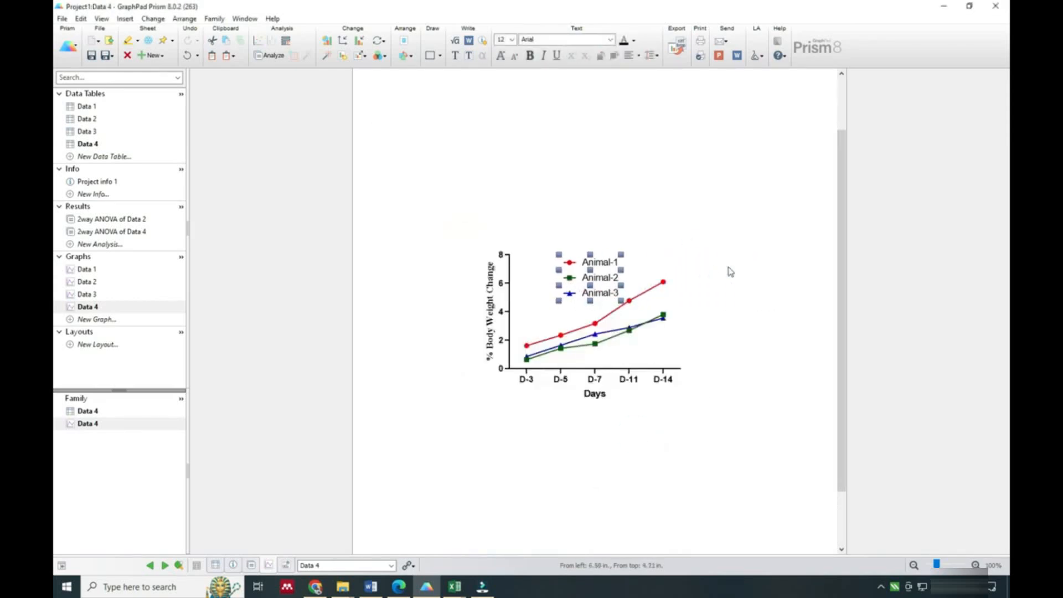